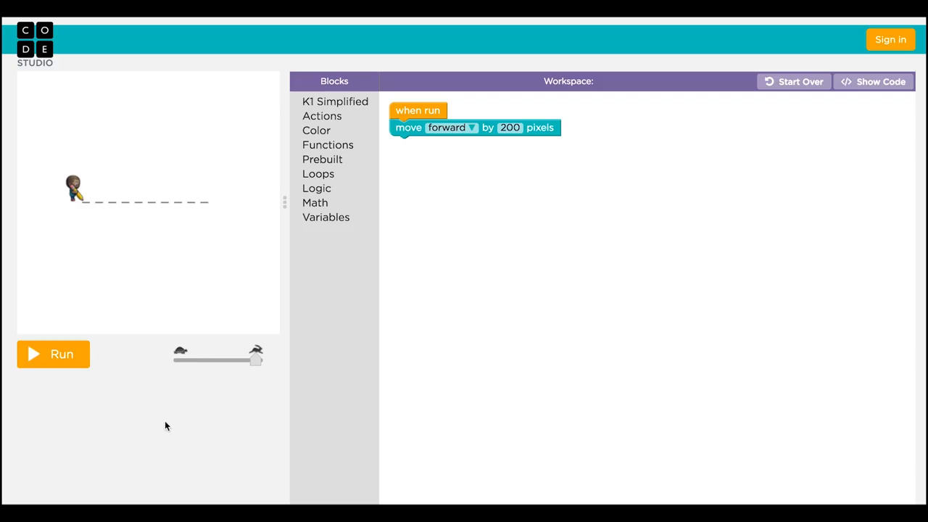
- Run the forward-200 program so the canvas draws the line and 180° angle guide
click(62, 354)
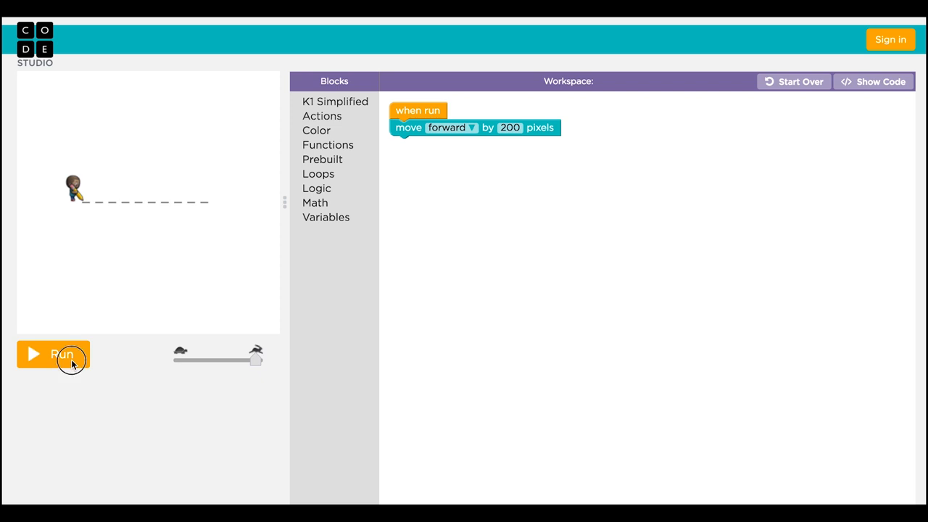
click(53, 354)
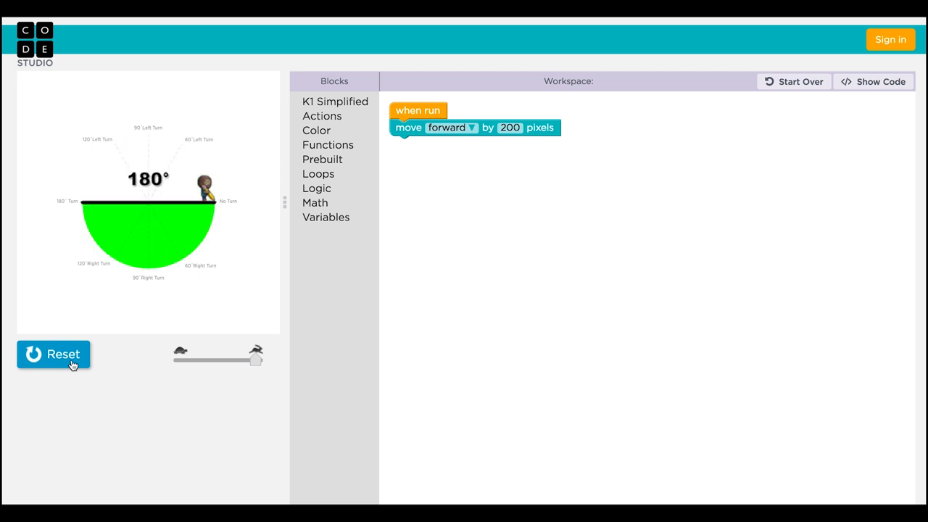
- Change the left turn to 120 degrees, run it, then restore 180 degrees
click(54, 355)
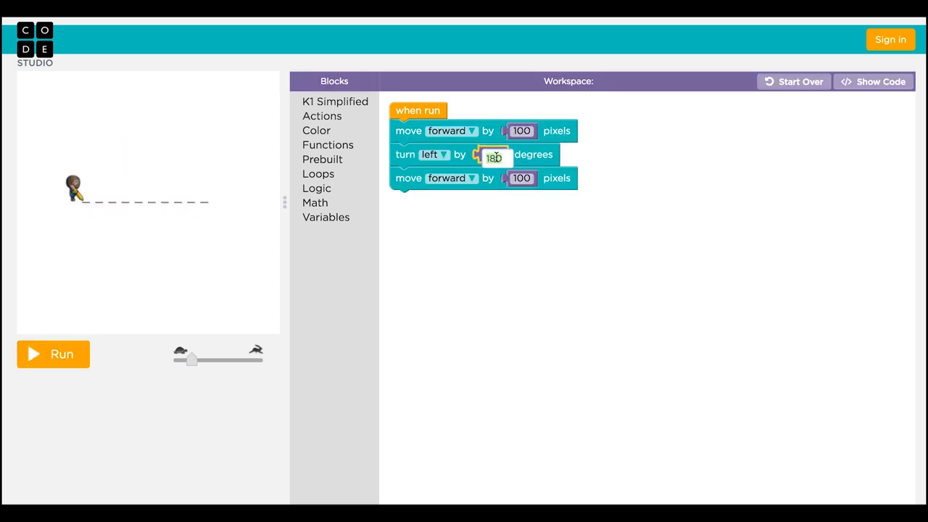
text(120)
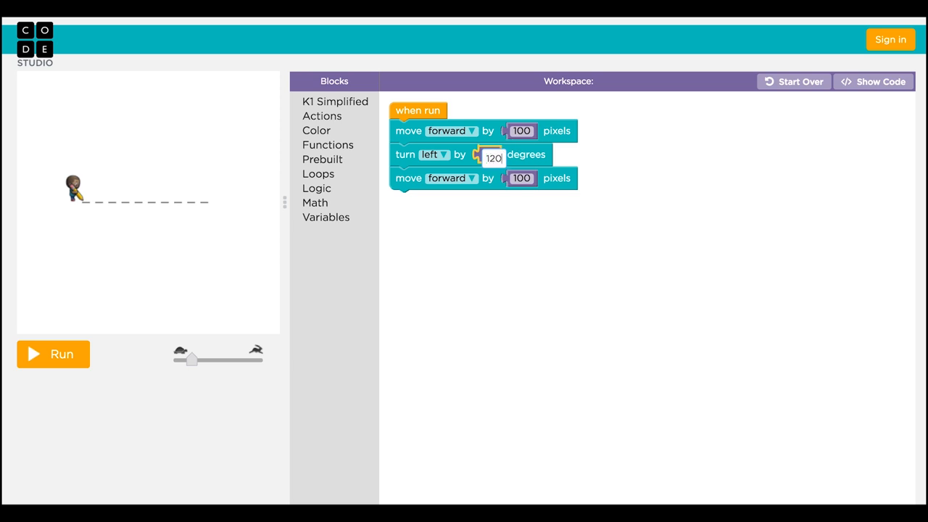
click(53, 355)
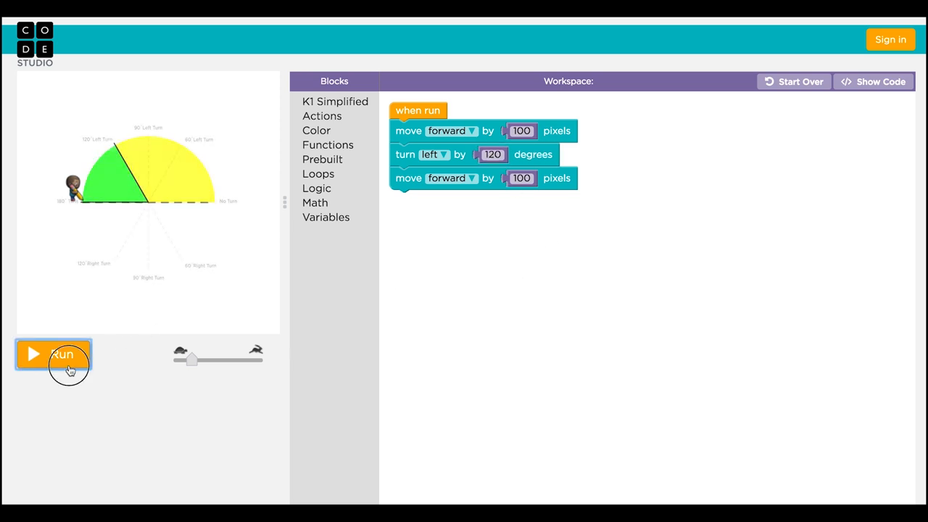
click(53, 355)
text(180)
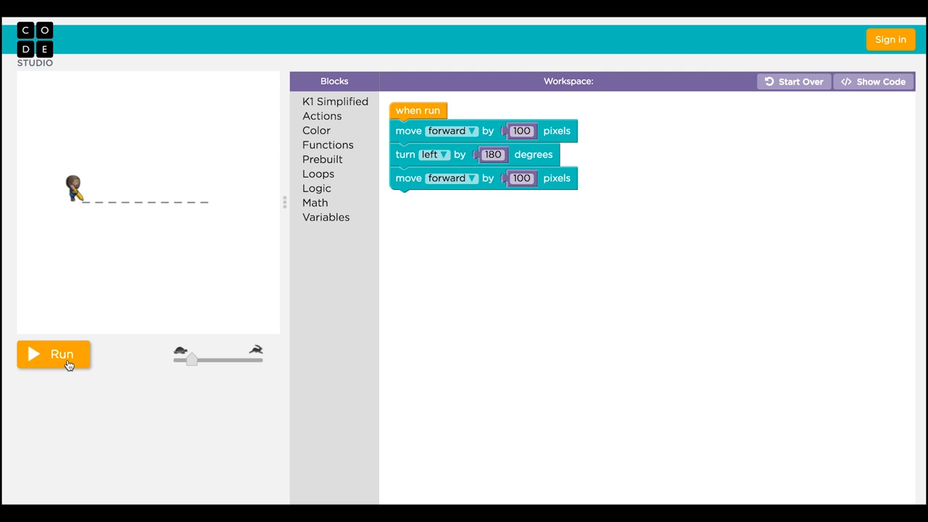
- Run the 180° program, then drag the turn-angle dial to about 125 degrees
click(53, 354)
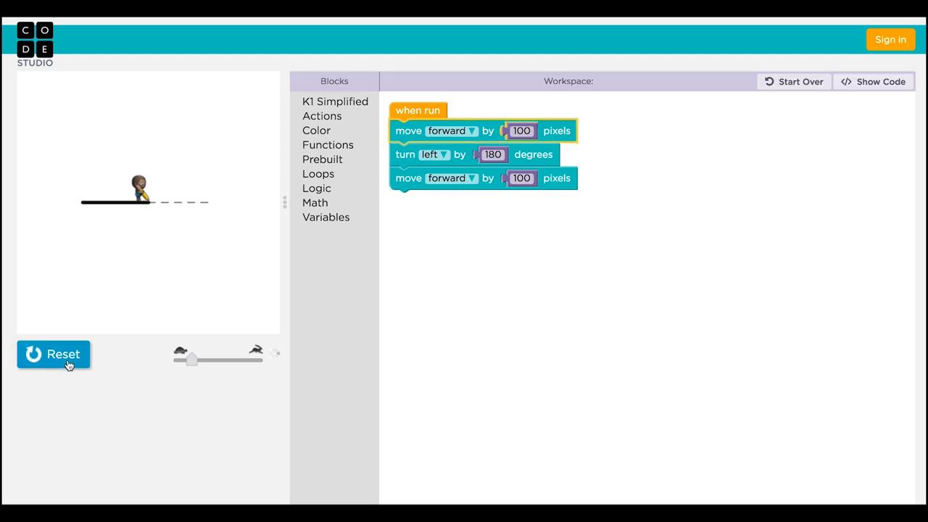
click(54, 355)
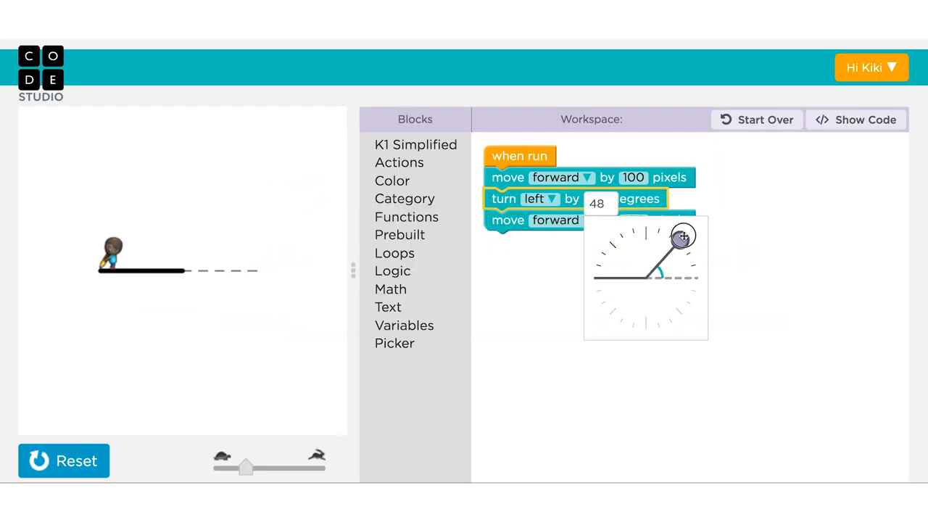
drag(683, 237, 617, 240)
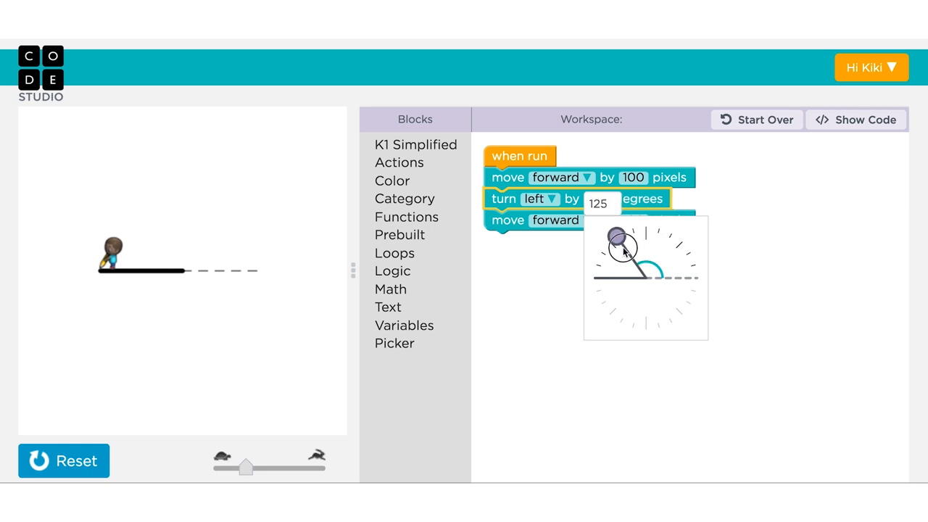